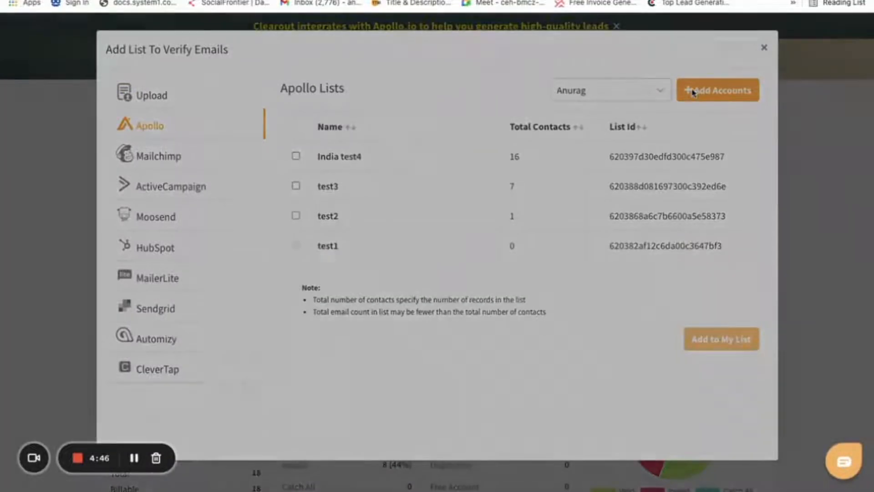
- Start connecting another Apollo account from Clearout's Add List dialog
click(717, 90)
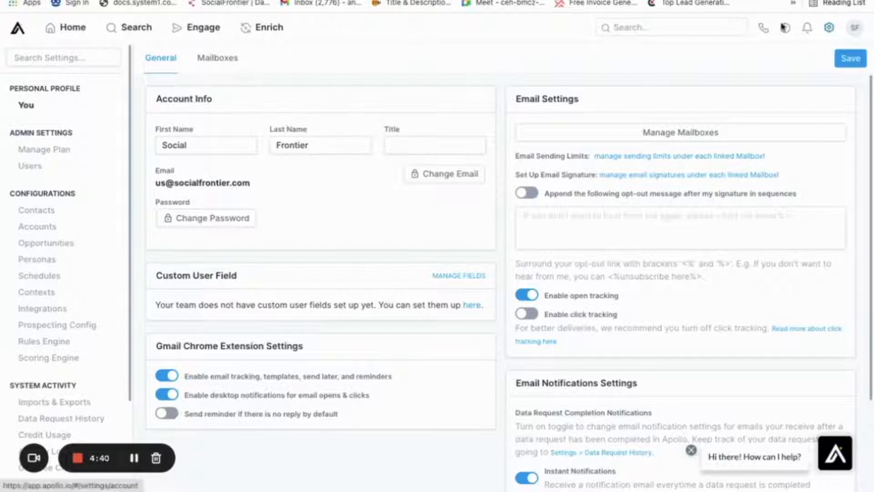
- Search Apollo settings for 'api', then reveal and select the API key under Integrations
click(63, 57)
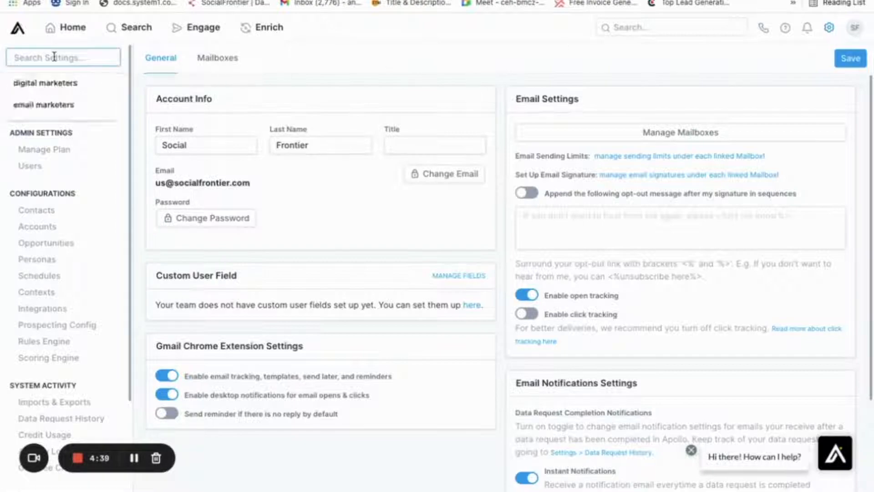
text(api)
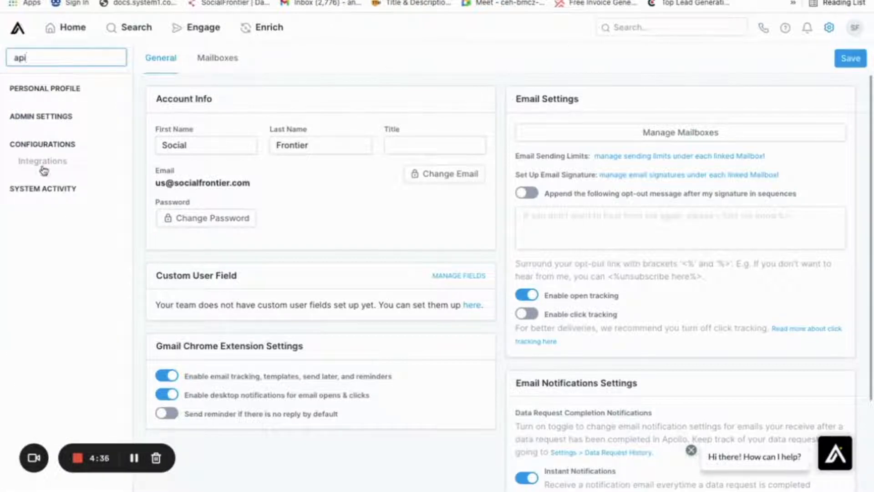
click(42, 161)
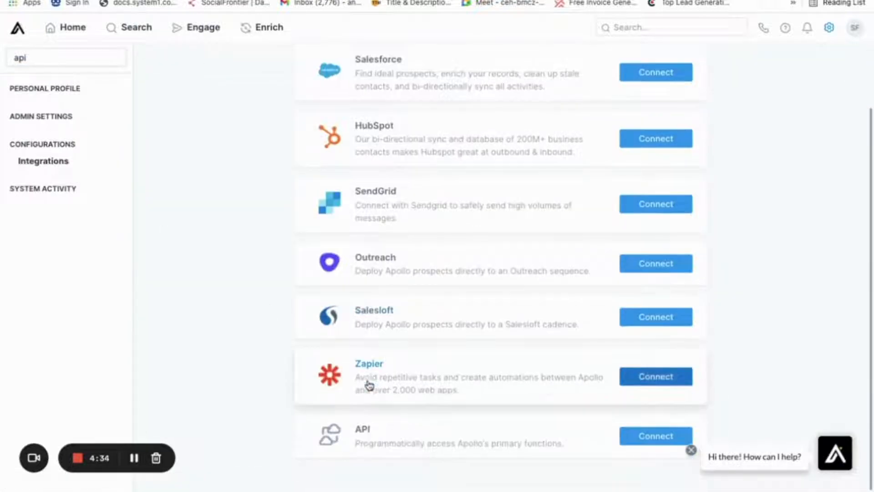
click(655, 436)
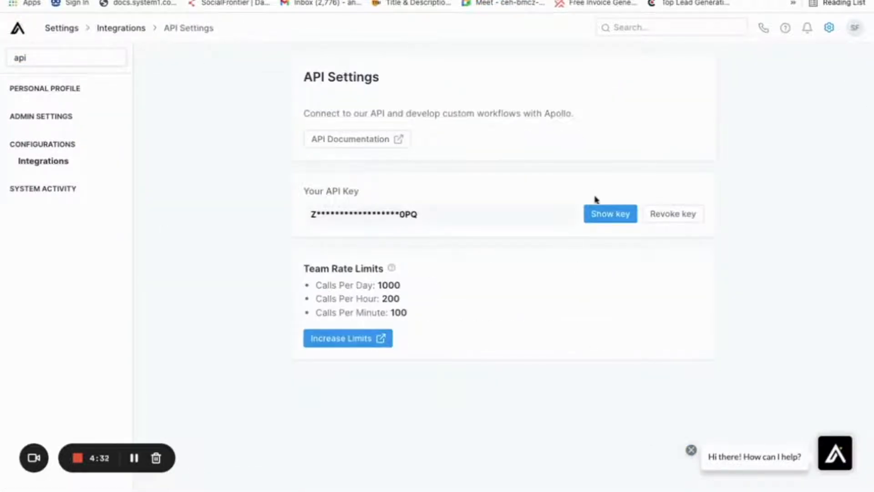
click(609, 214)
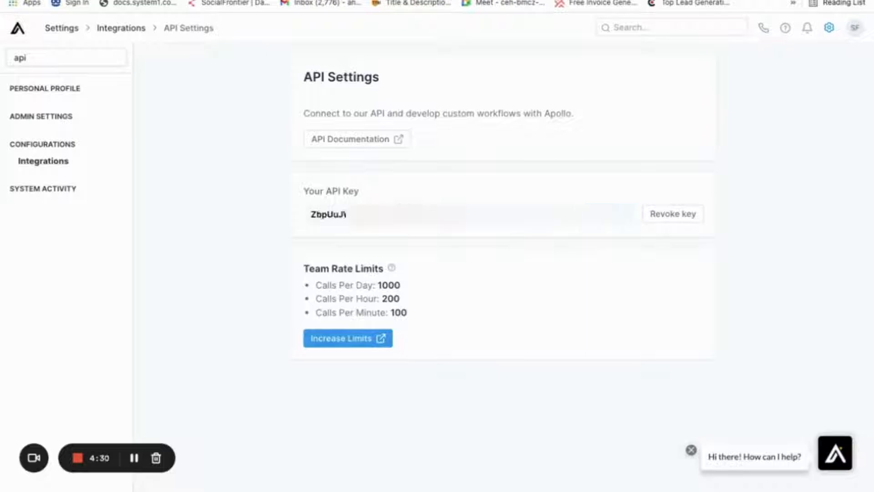
double_click(328, 213)
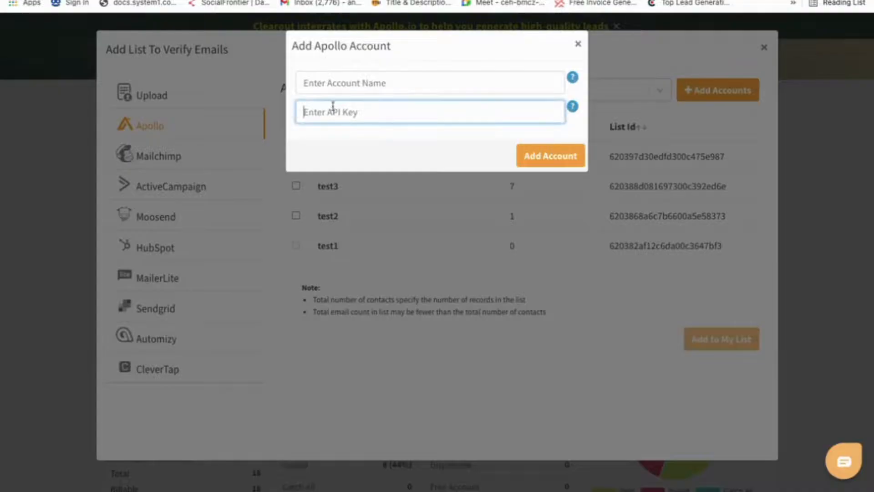
- Add the Apollo account with its name and API key, and show its lists
text(st)
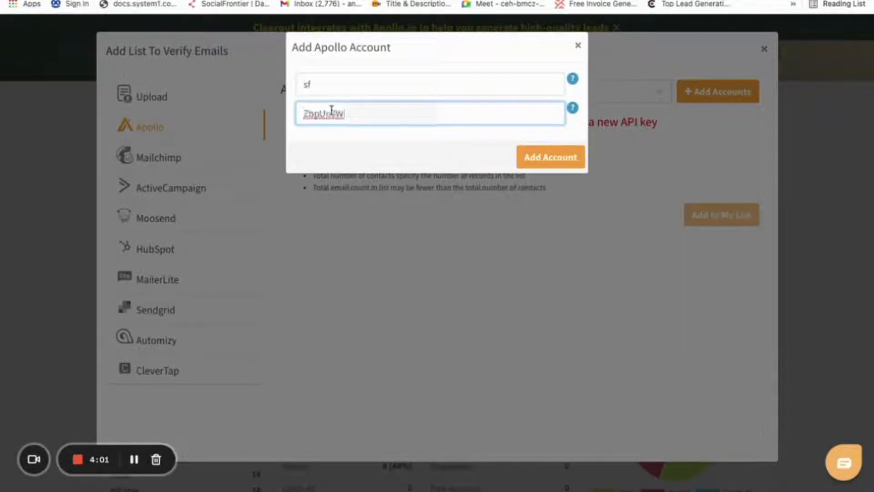
click(550, 157)
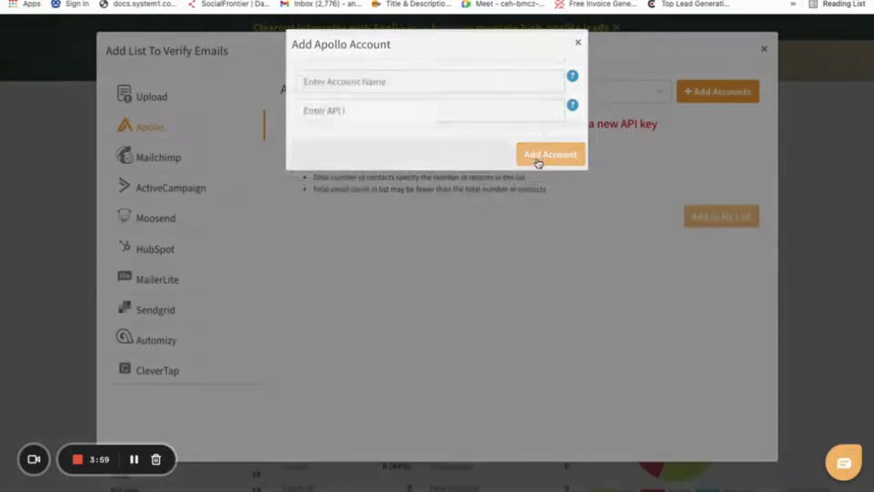
click(550, 154)
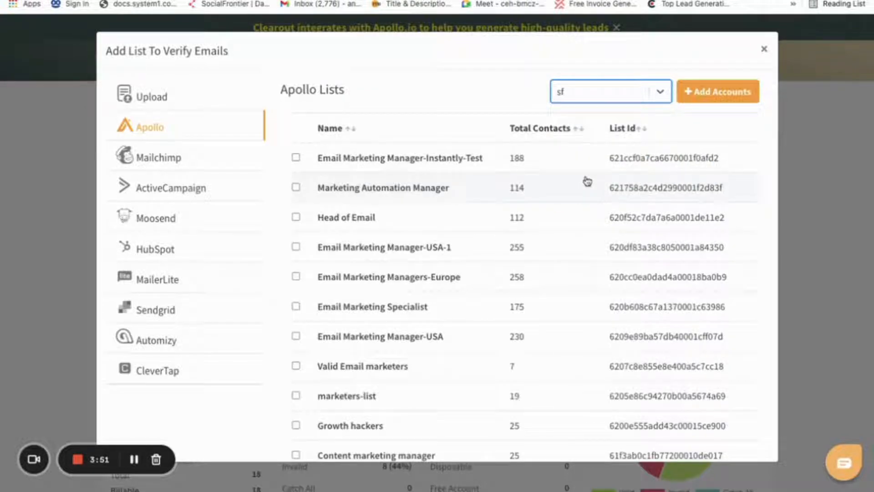
- Tick the 19-contact marketers-list and choose to add it for verification
scroll(down, 3)
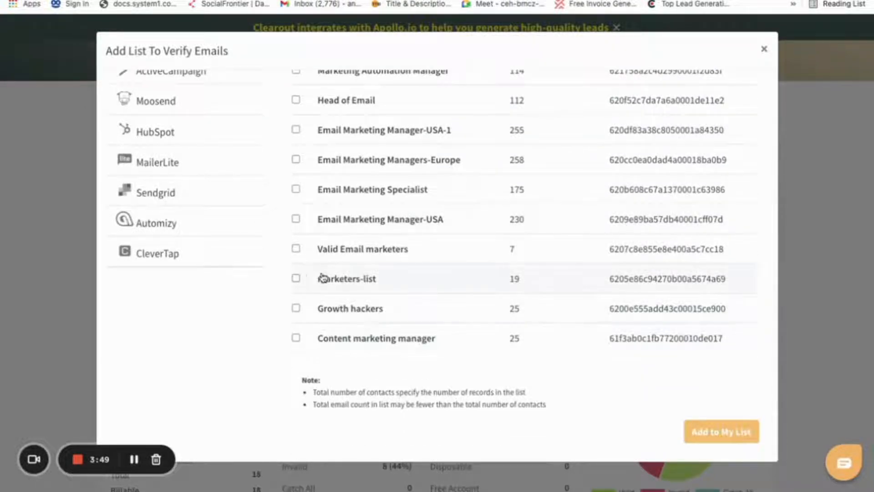
click(295, 278)
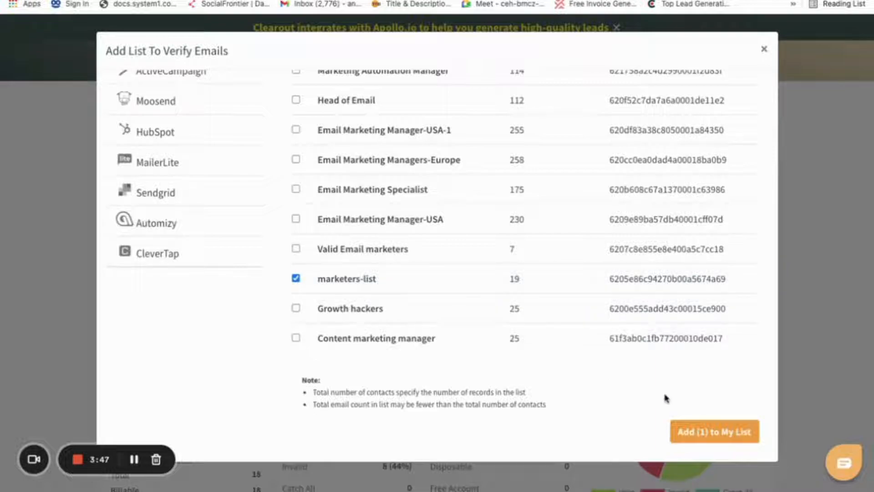
mouse_move(706, 436)
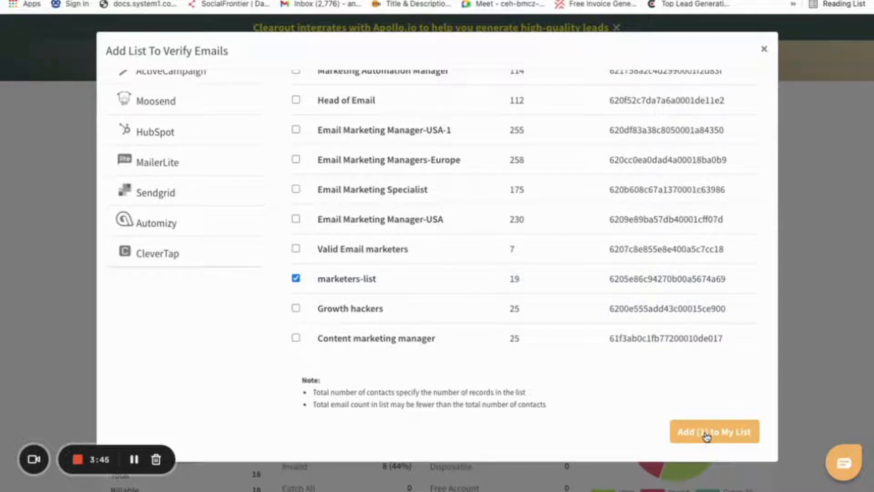
click(714, 431)
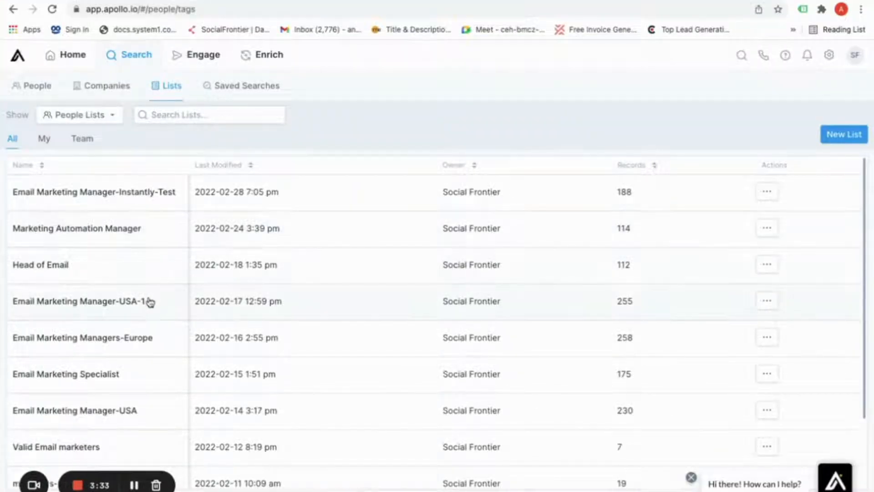
scroll(down, 3)
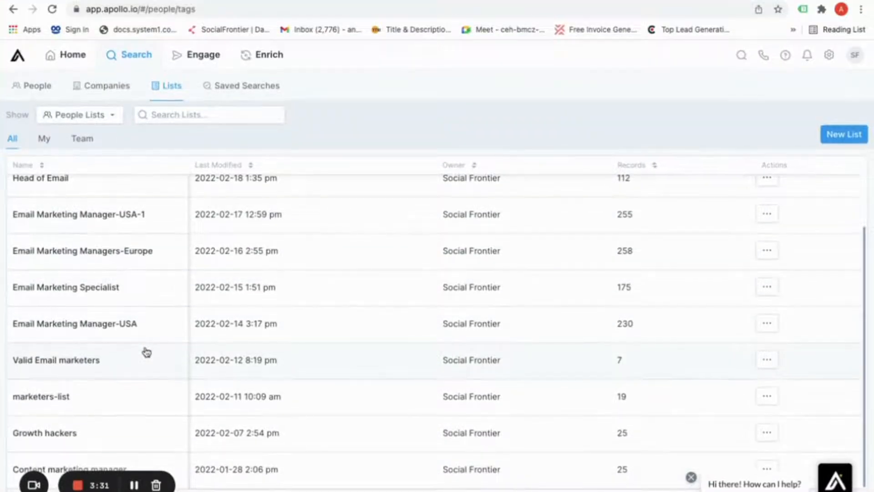
mouse_move(138, 428)
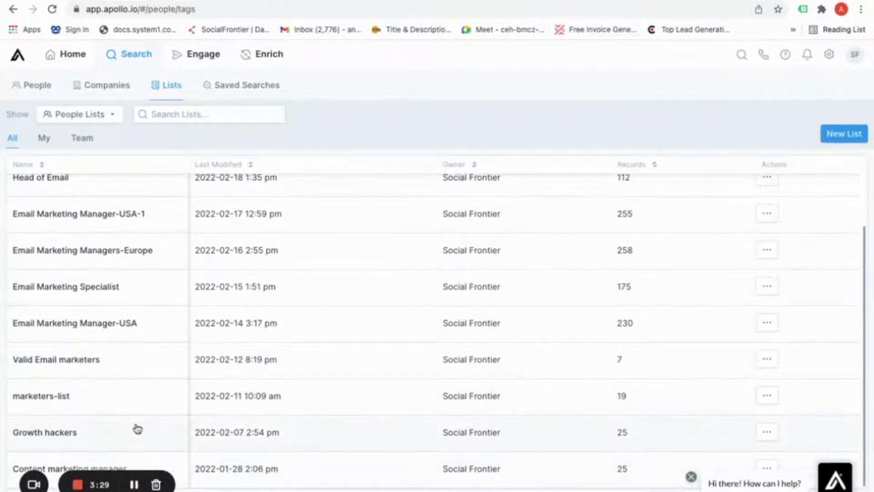
click(295, 278)
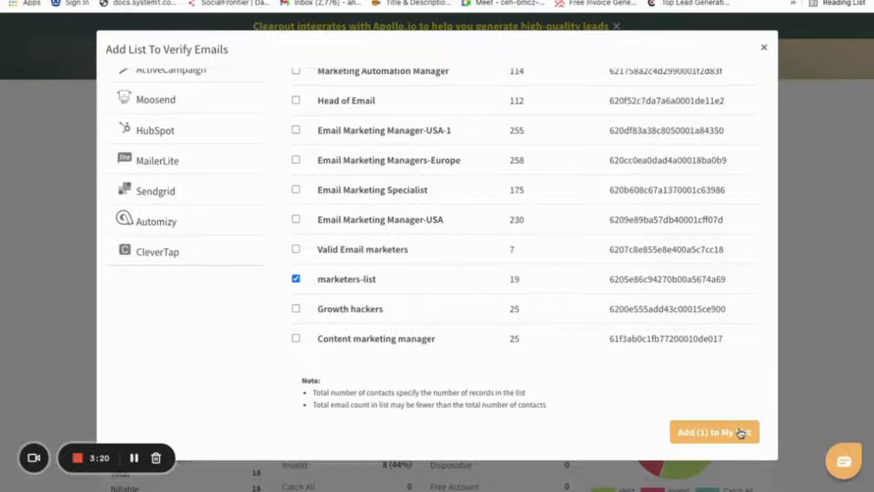
- Add marketers-list to My List, verifying 19 contacts: 7 valid, 4 invalid, 8 catch-all
click(714, 432)
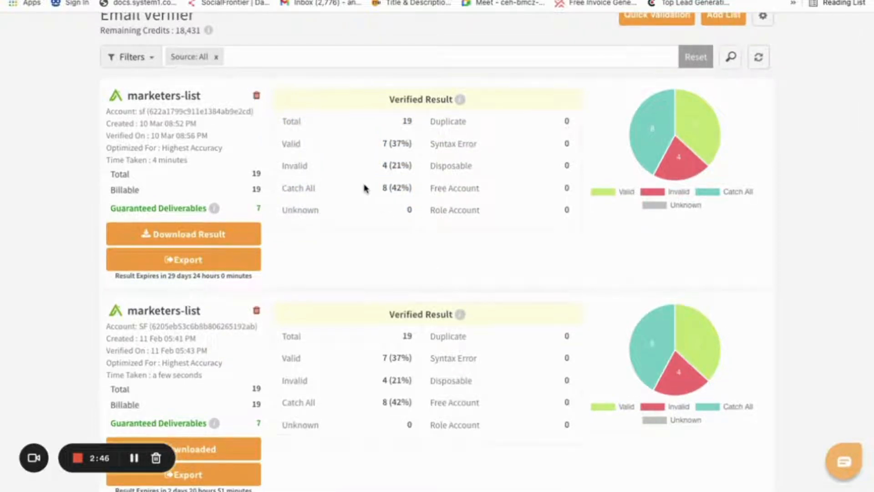
- Export marketers-list to Apollo with Append and all verification field checkboxes ticked
scroll(down, 3)
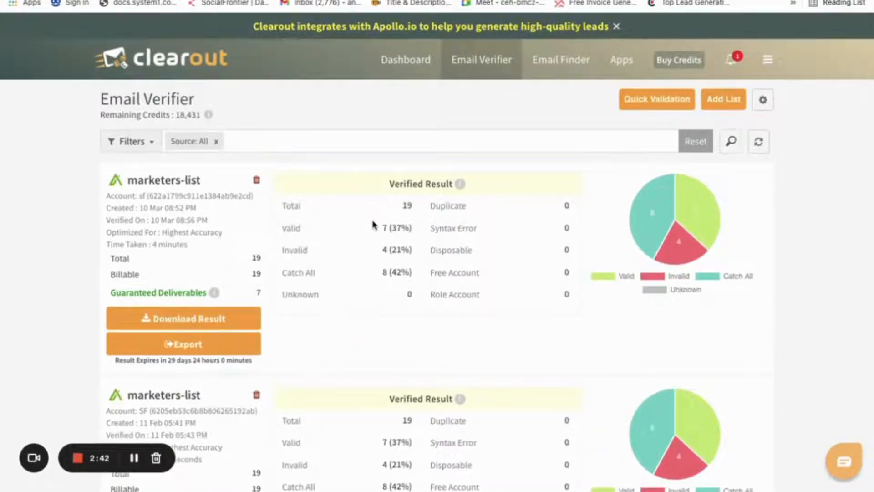
mouse_move(381, 301)
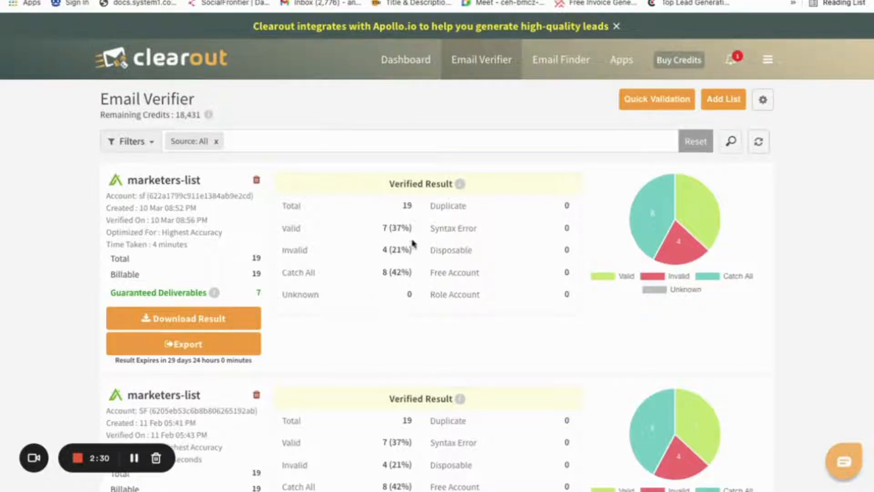
mouse_move(304, 115)
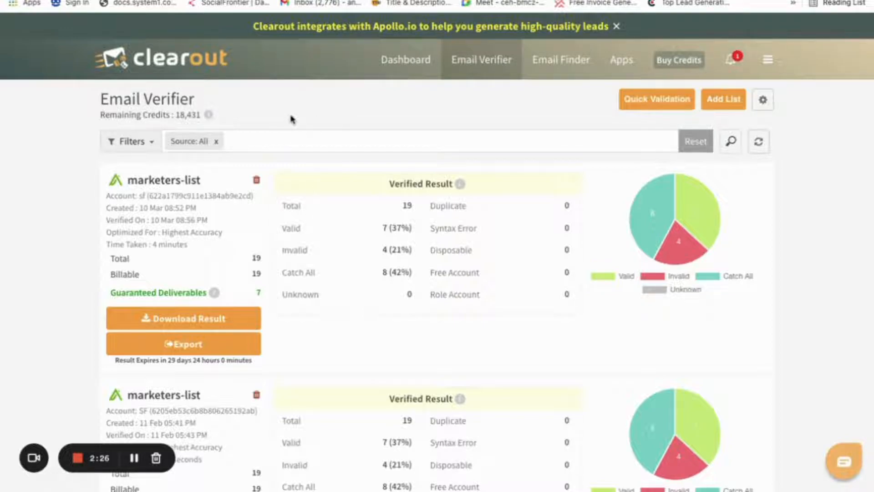
mouse_move(357, 253)
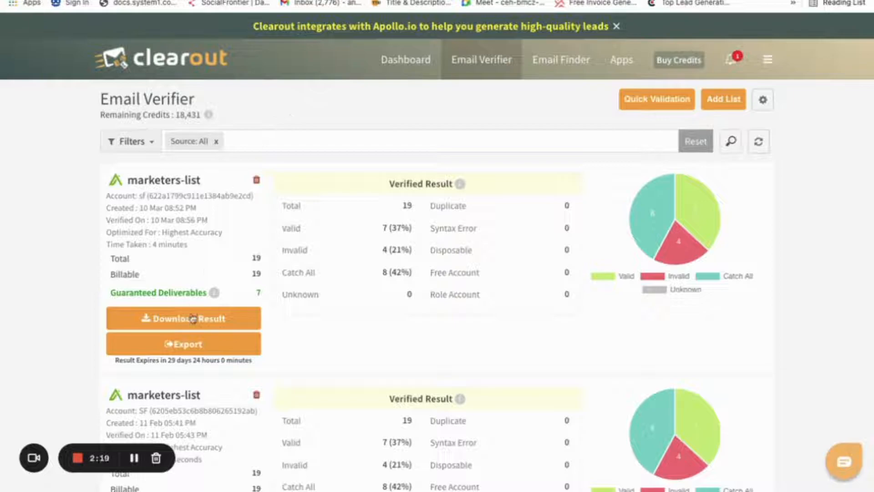
click(184, 344)
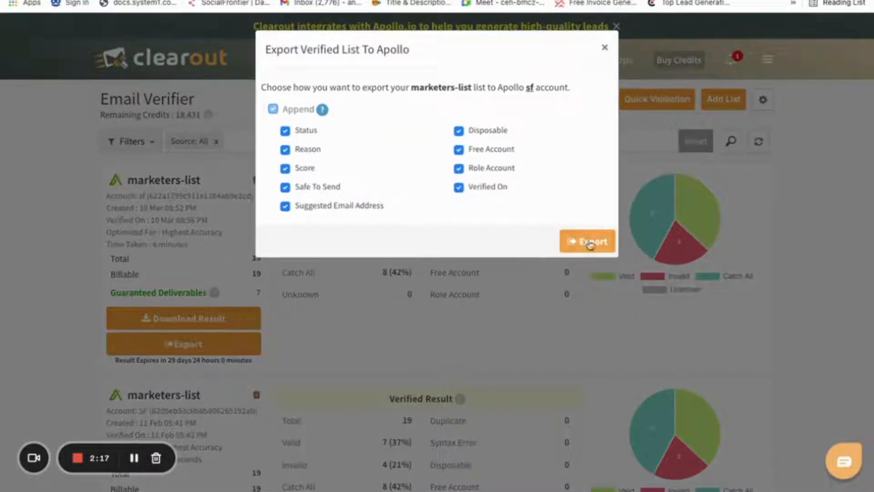
click(587, 241)
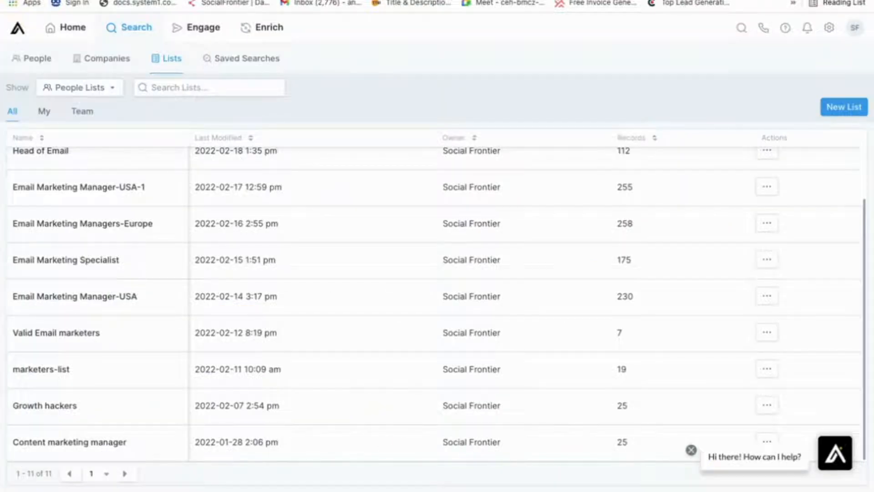
- Open marketers-list's 19 contacts in Apollo's people view and bring up the full filters
click(203, 27)
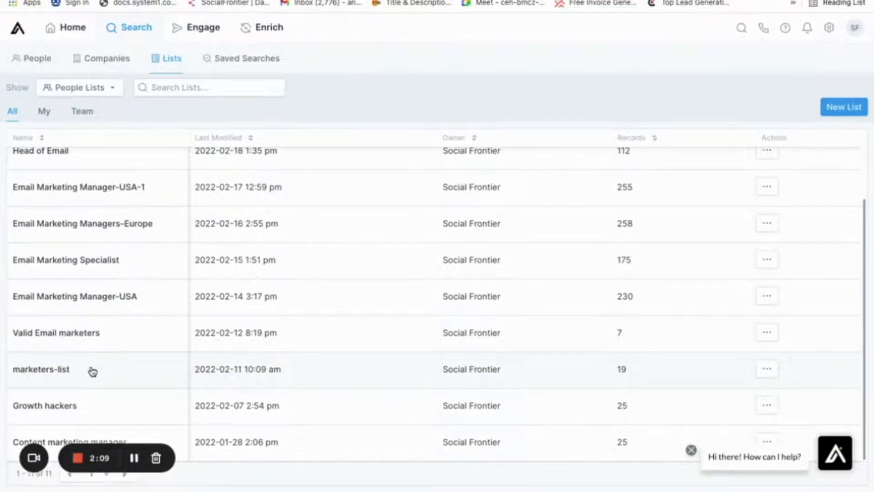
click(40, 369)
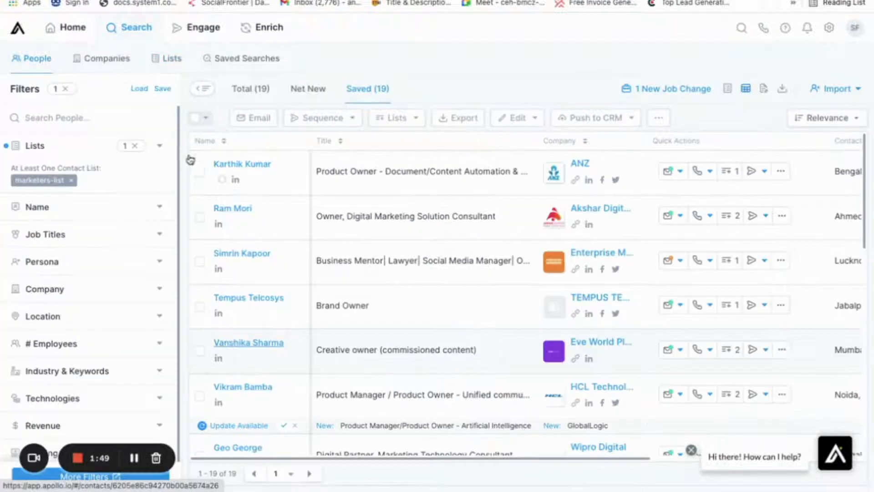
click(207, 118)
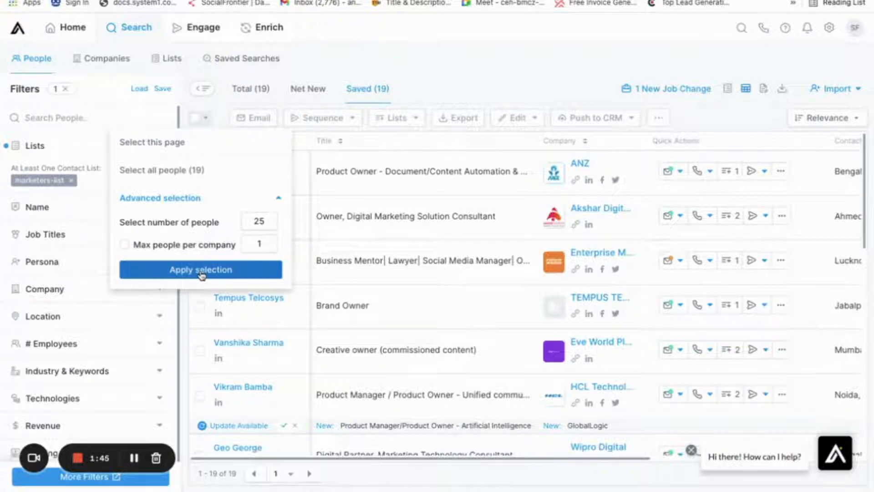
click(201, 269)
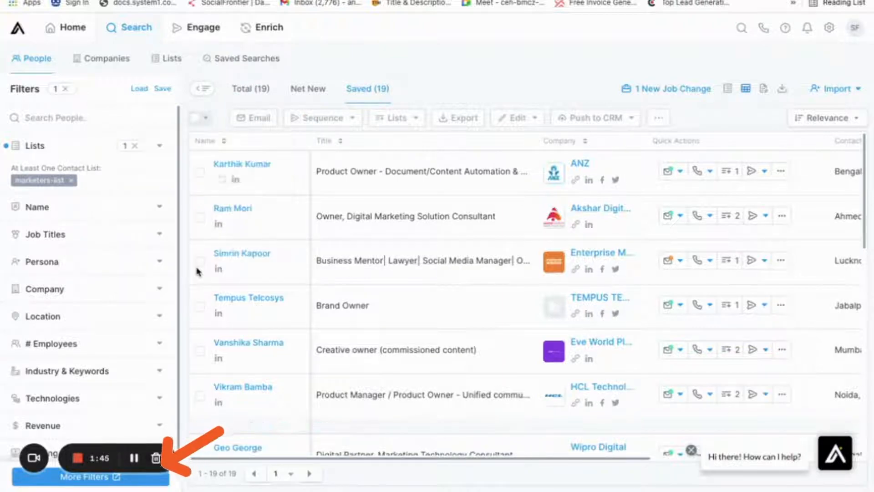
click(83, 476)
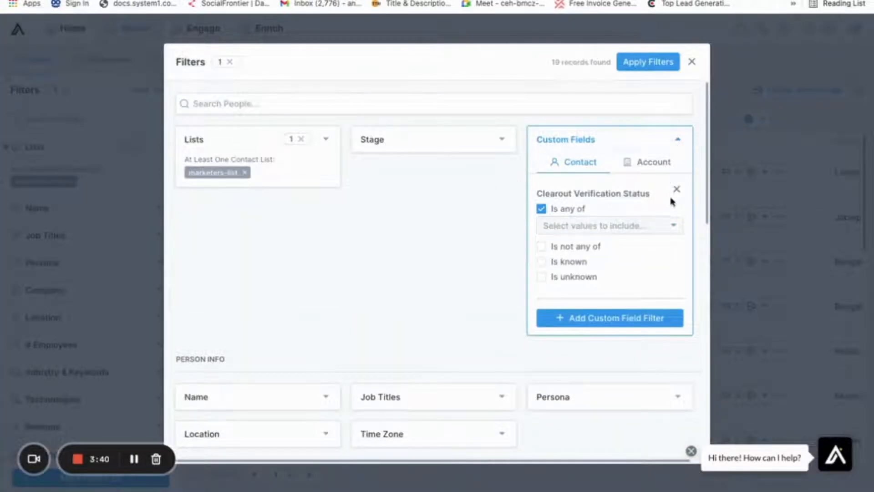
- Filter contacts to Clearout Verification Status is any of Valid, leaving 7 people
click(602, 226)
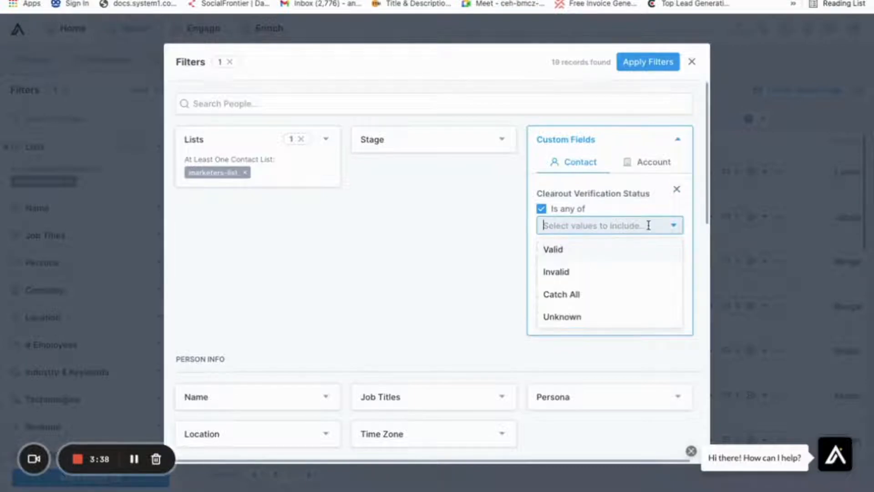
click(552, 249)
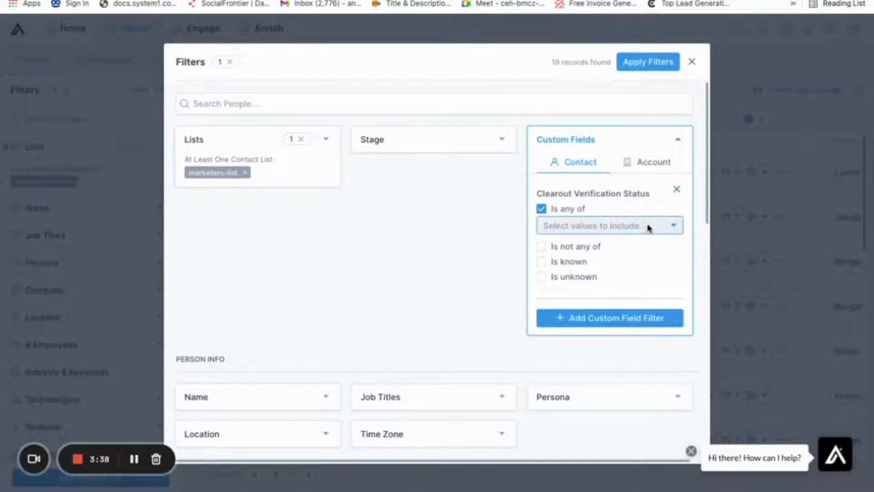
click(593, 225)
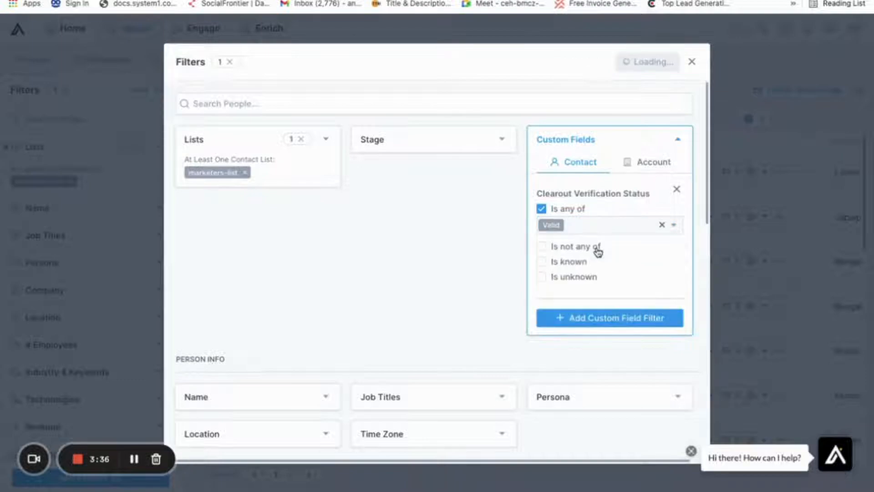
click(609, 317)
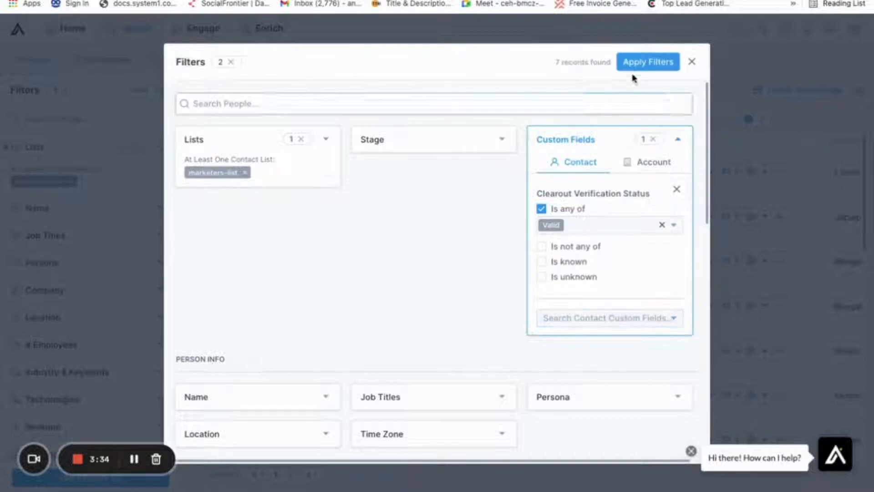
click(647, 62)
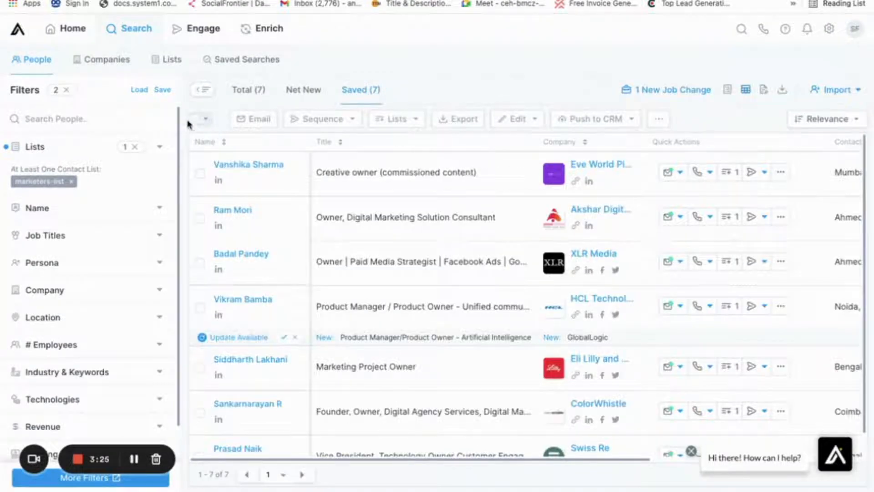
- Add all seven filtered contacts to a new list 'Valid marketers list' and view the lists
click(194, 119)
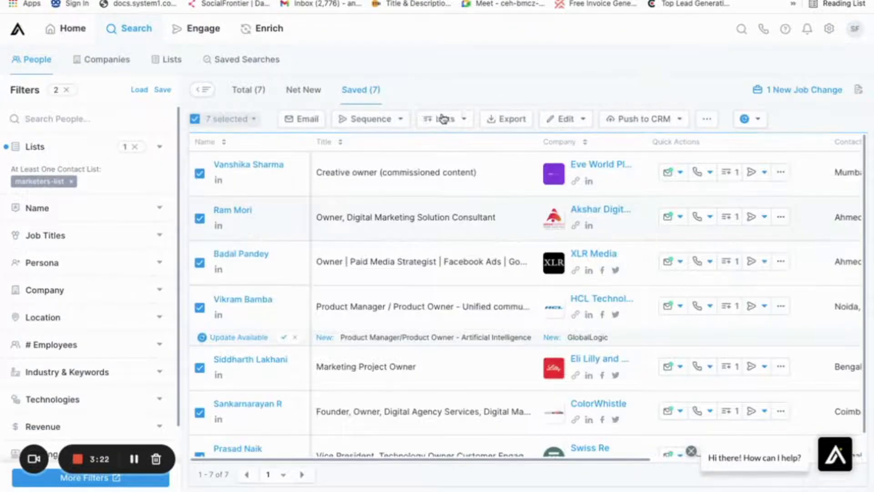
click(442, 118)
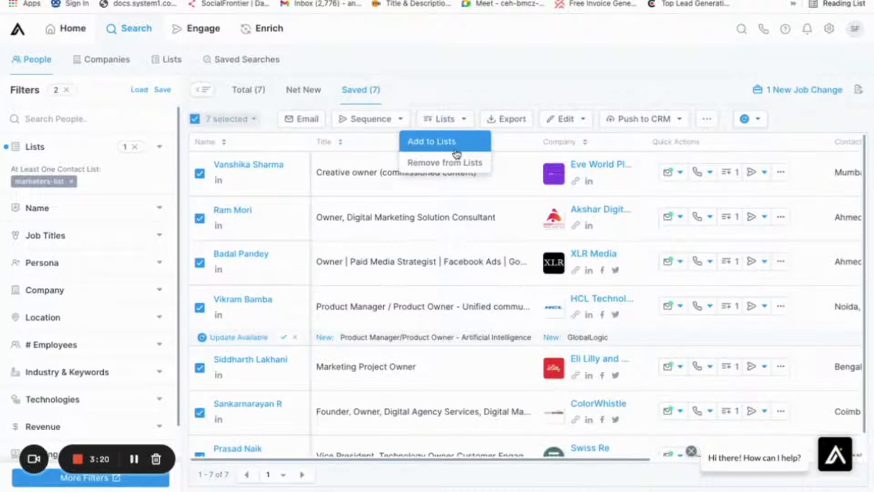
click(430, 142)
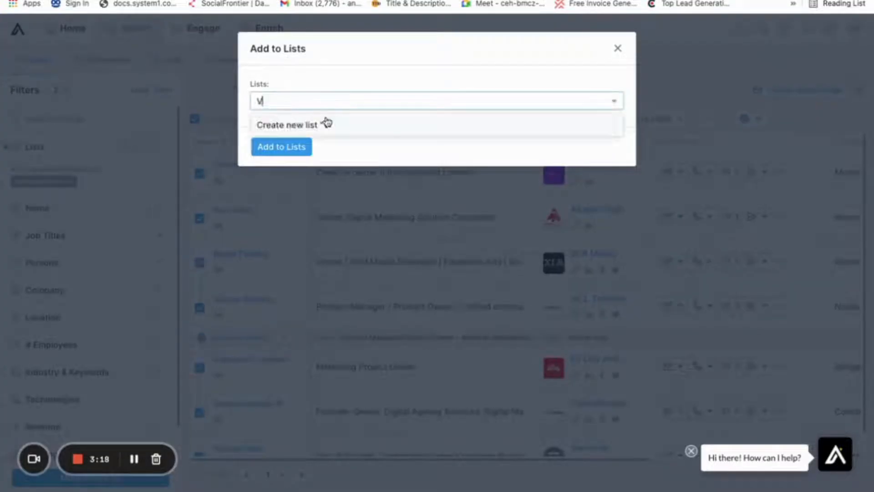
text(alid marketers)
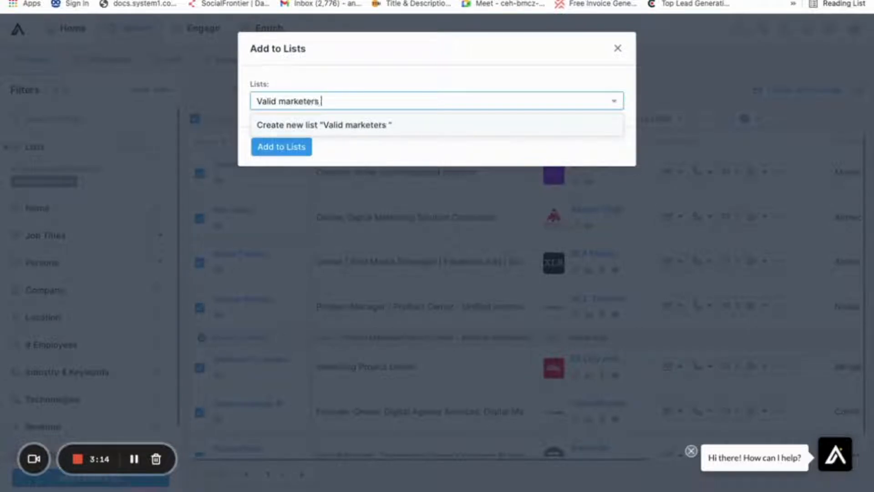
text(list)
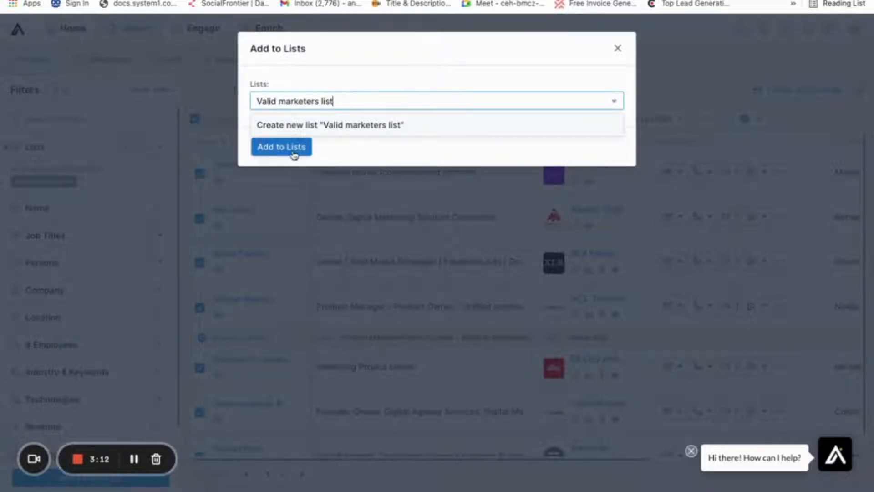
click(281, 147)
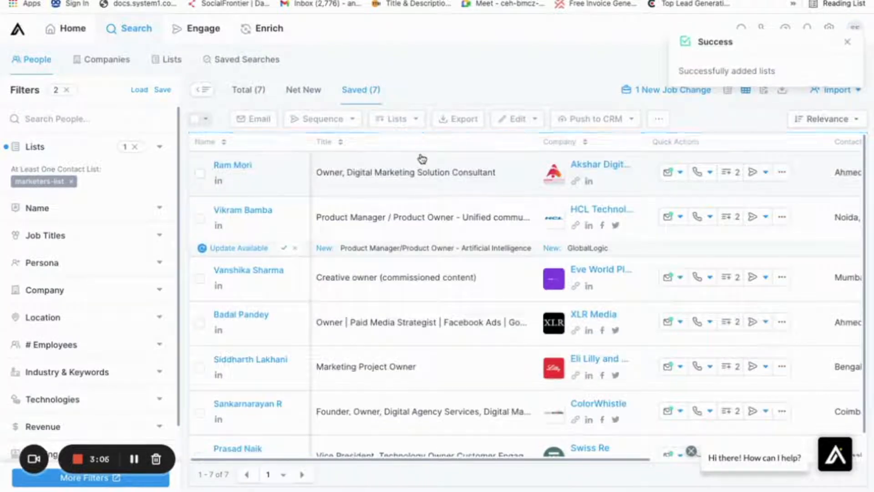
click(171, 59)
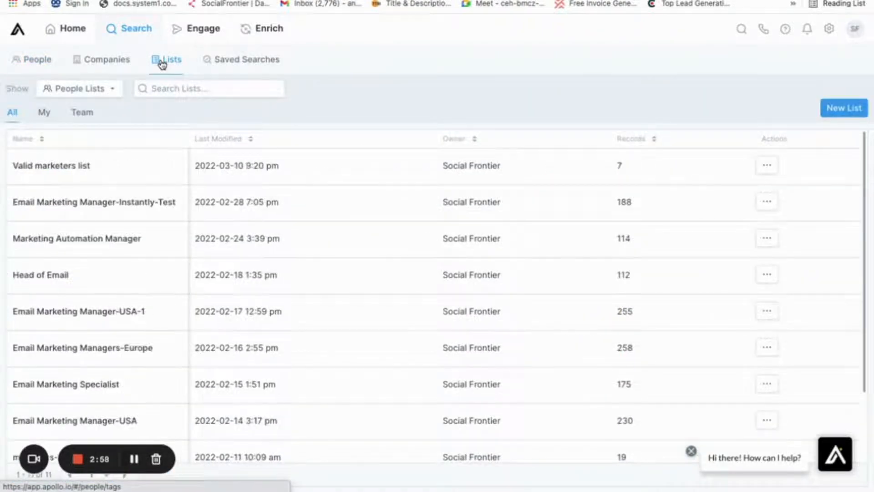